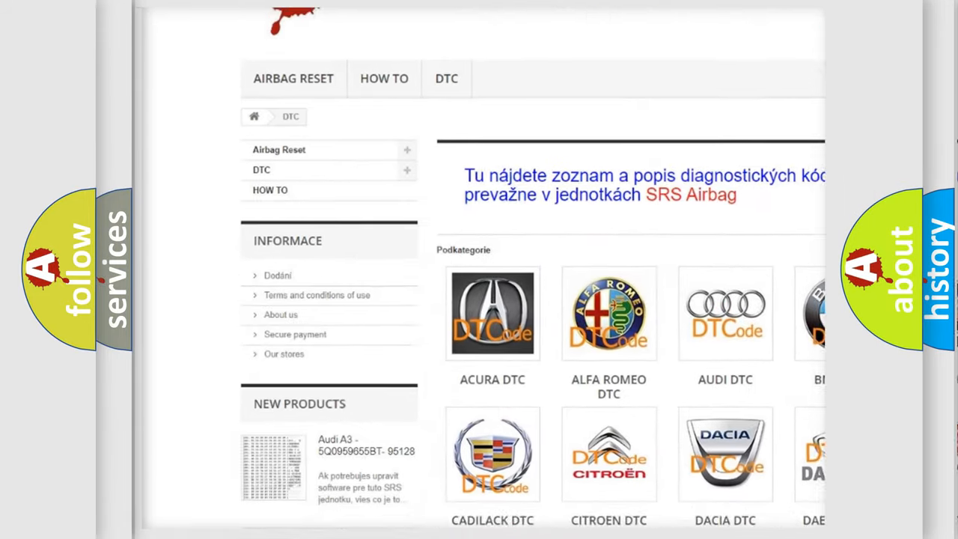
pyautogui.scroll(-3)
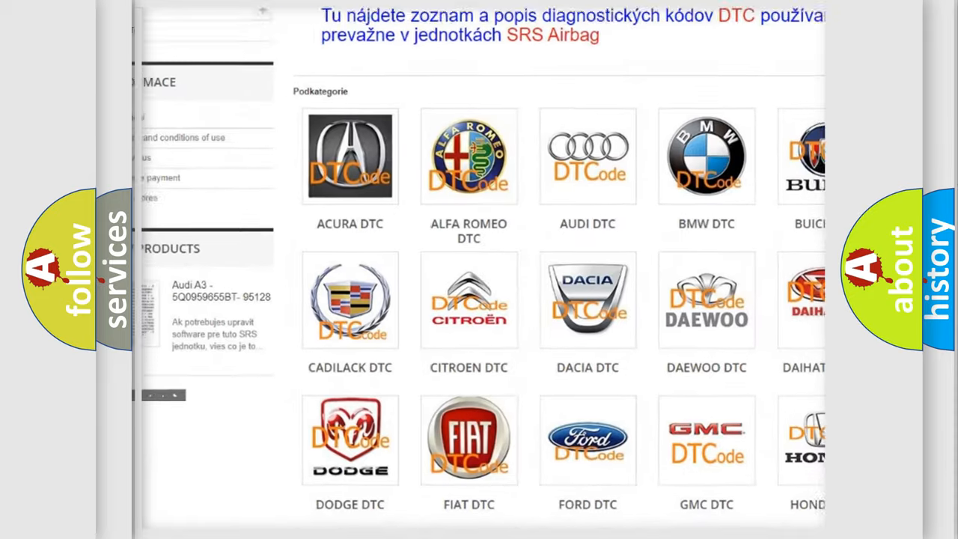
pyautogui.scroll(-3)
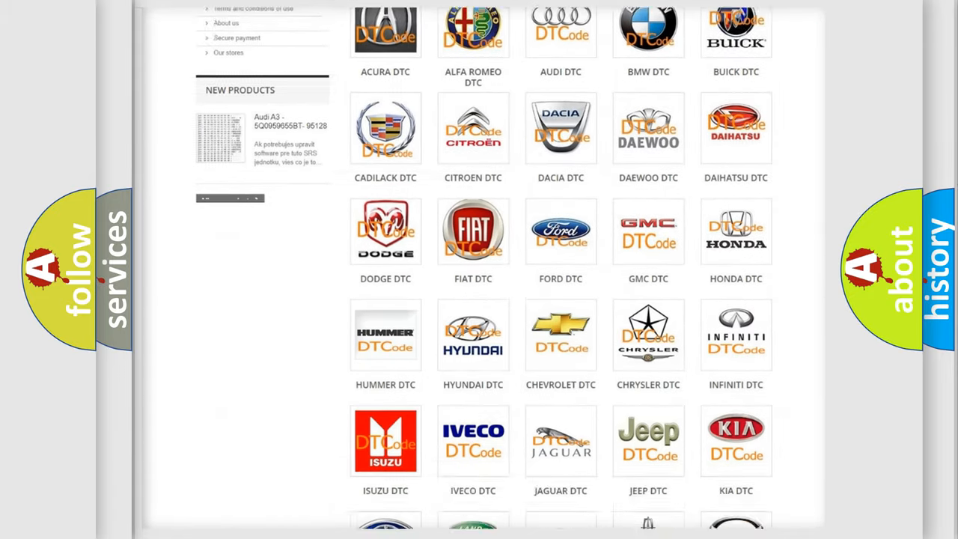
pyautogui.scroll(-3)
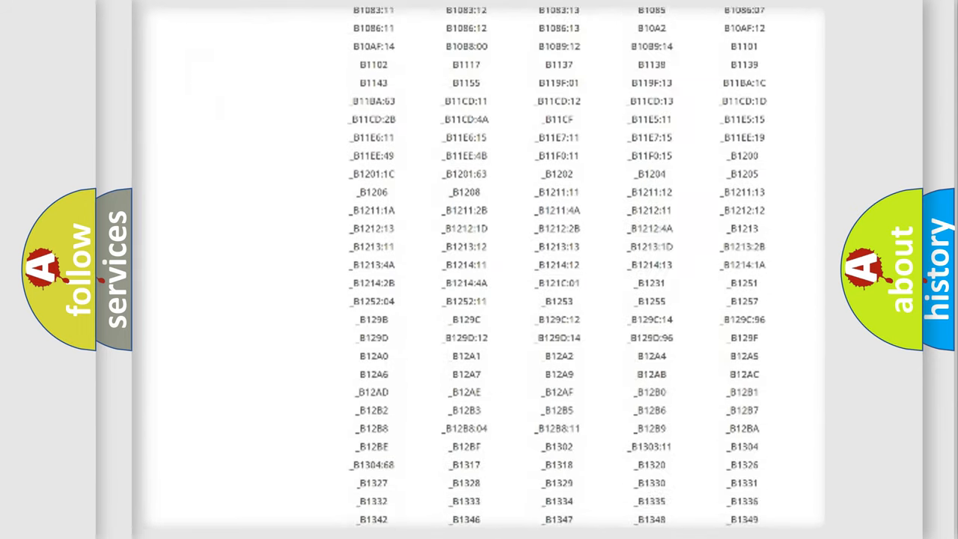
pyautogui.scroll(-3)
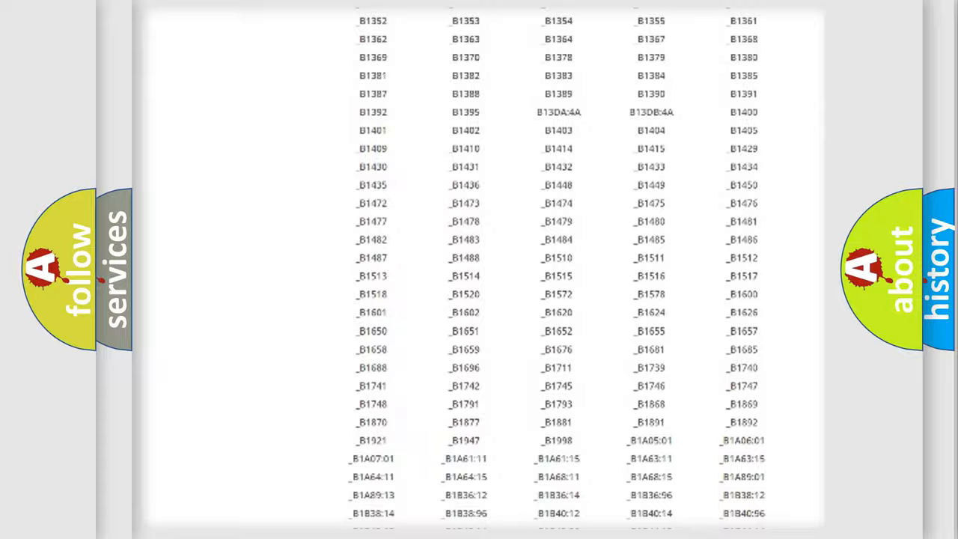
pyautogui.scroll(3)
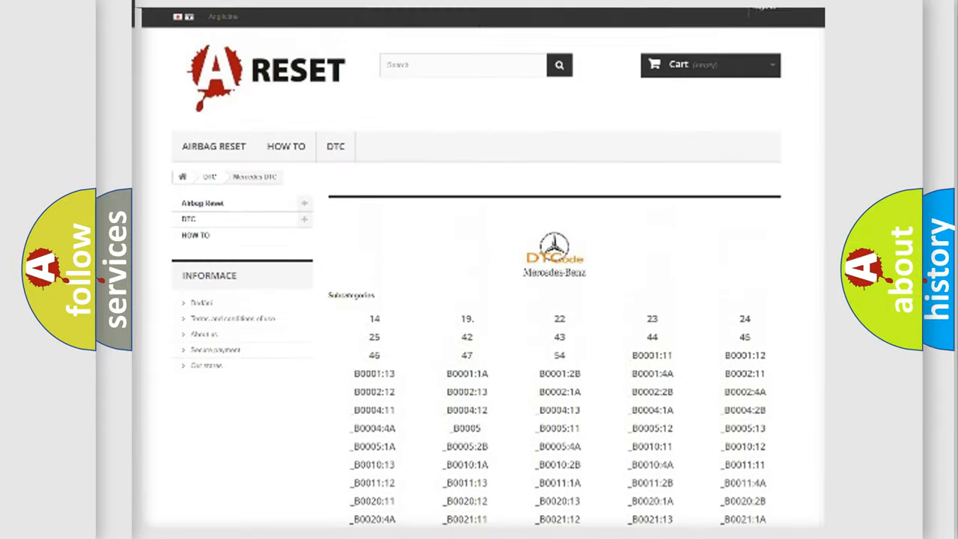